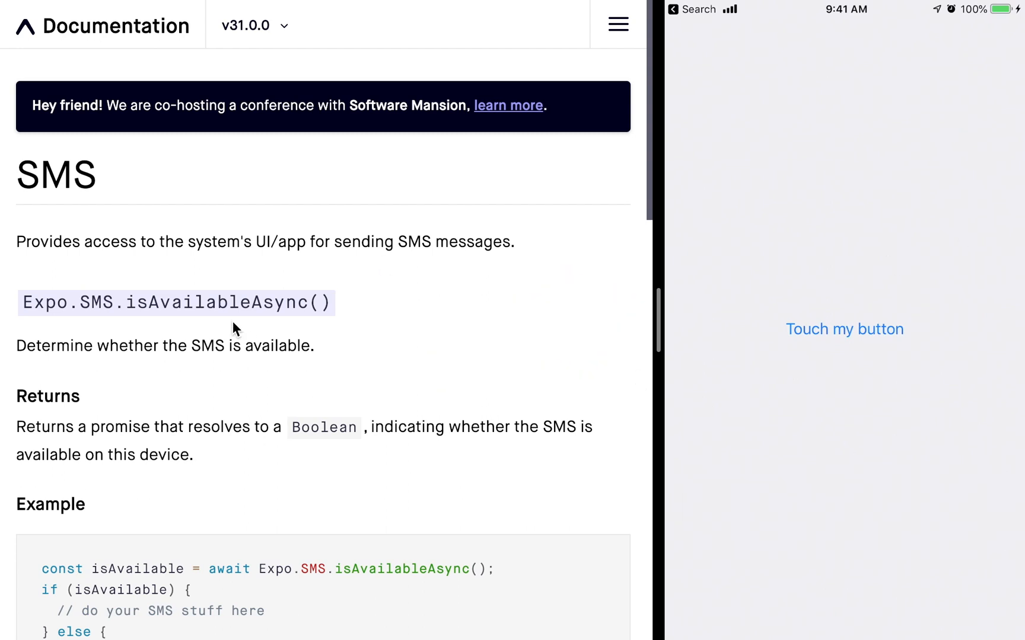
- Return from the SMS docs to the Snack editor showing two 'cancelled' log results
left_click(844, 329)
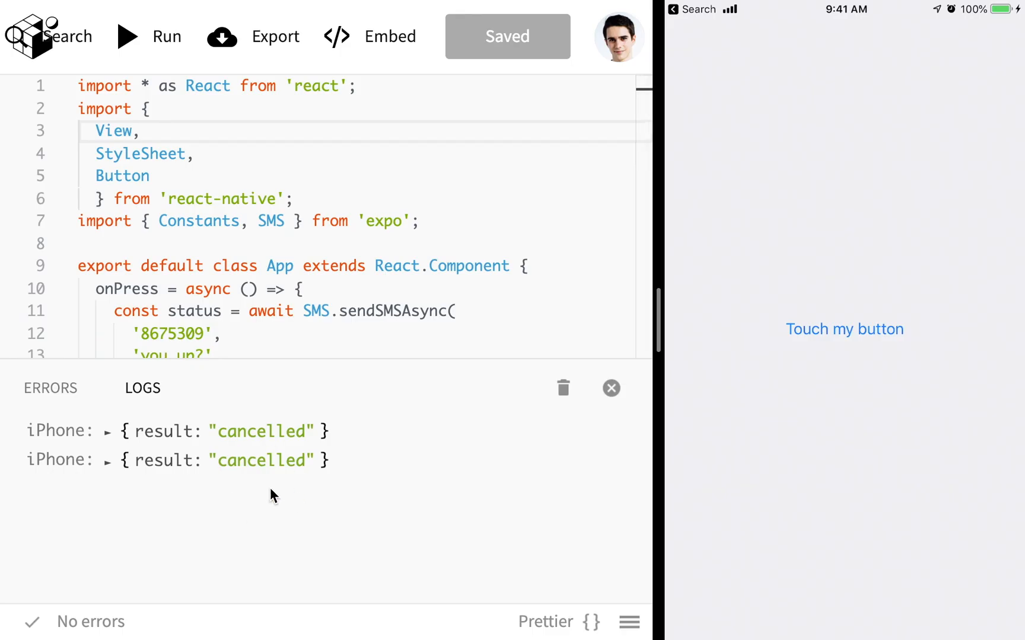
mouse_move(261, 461)
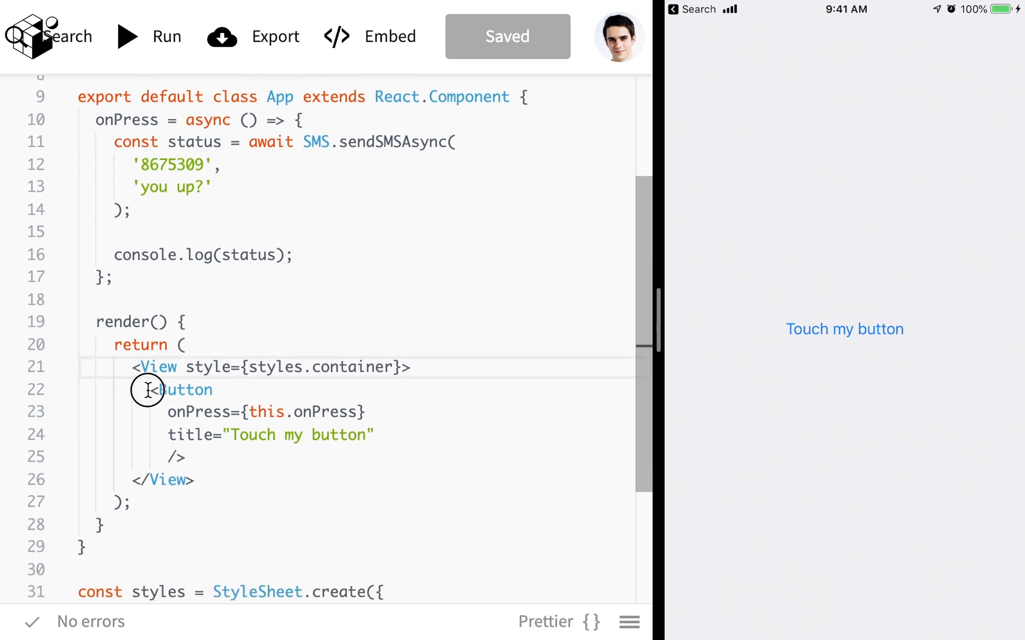
left_click_drag(150, 390, 216, 441)
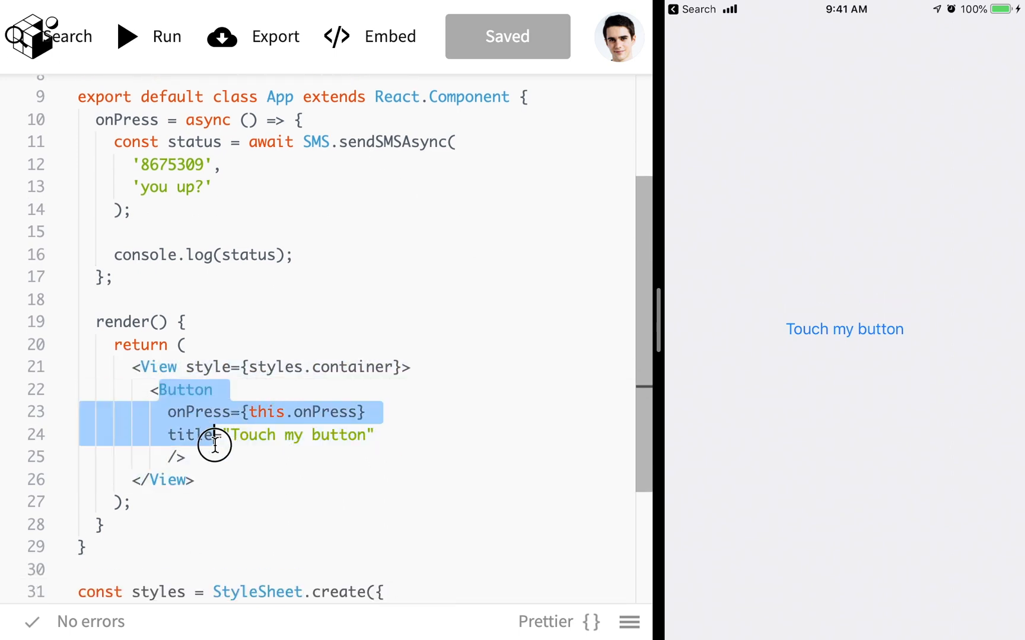
left_click(303, 412)
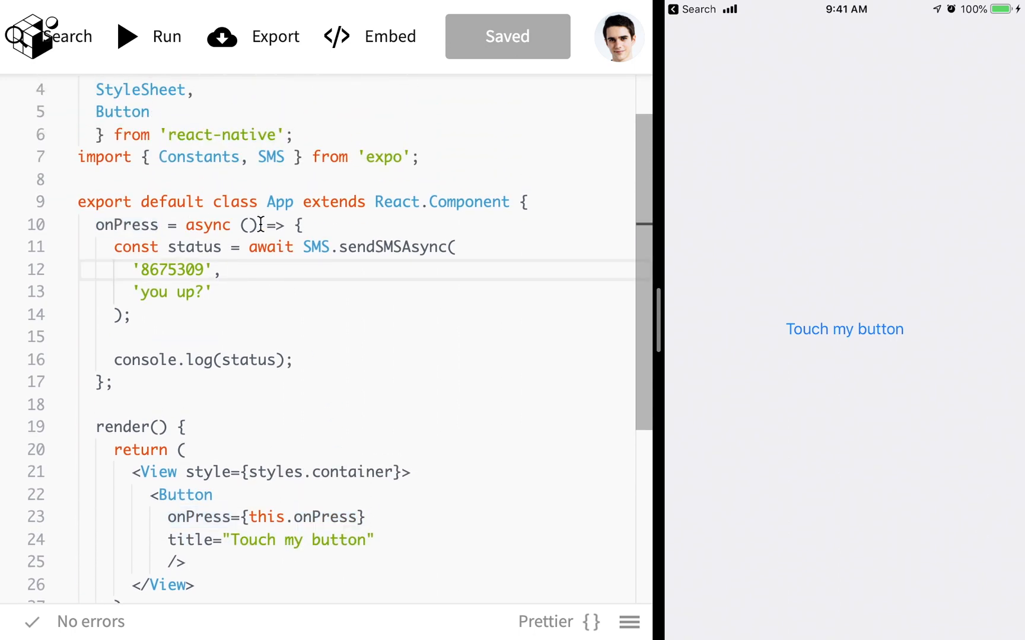
double_click(270, 247)
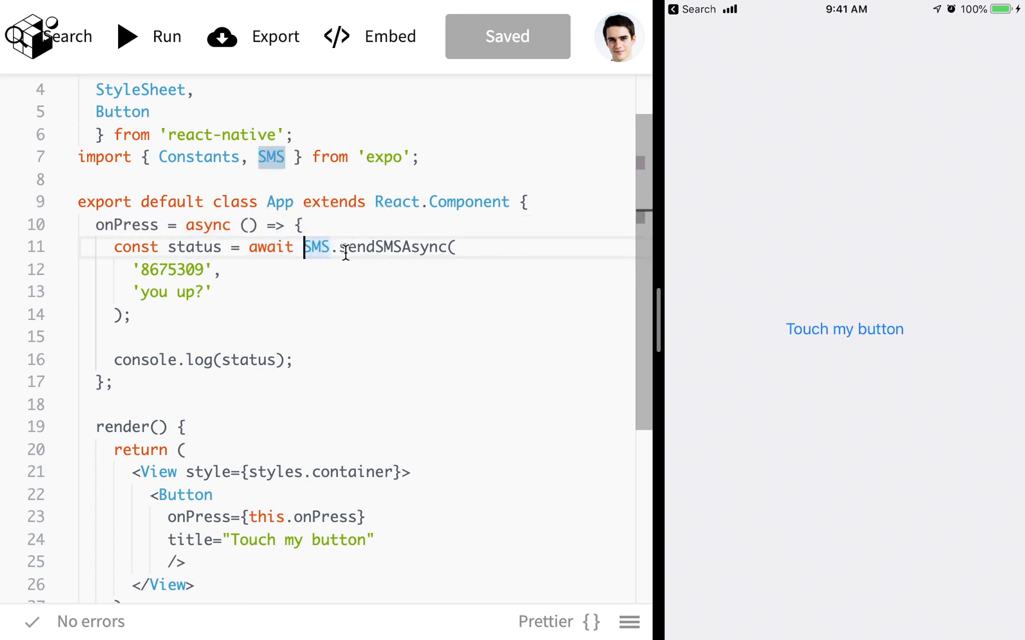
double_click(396, 247)
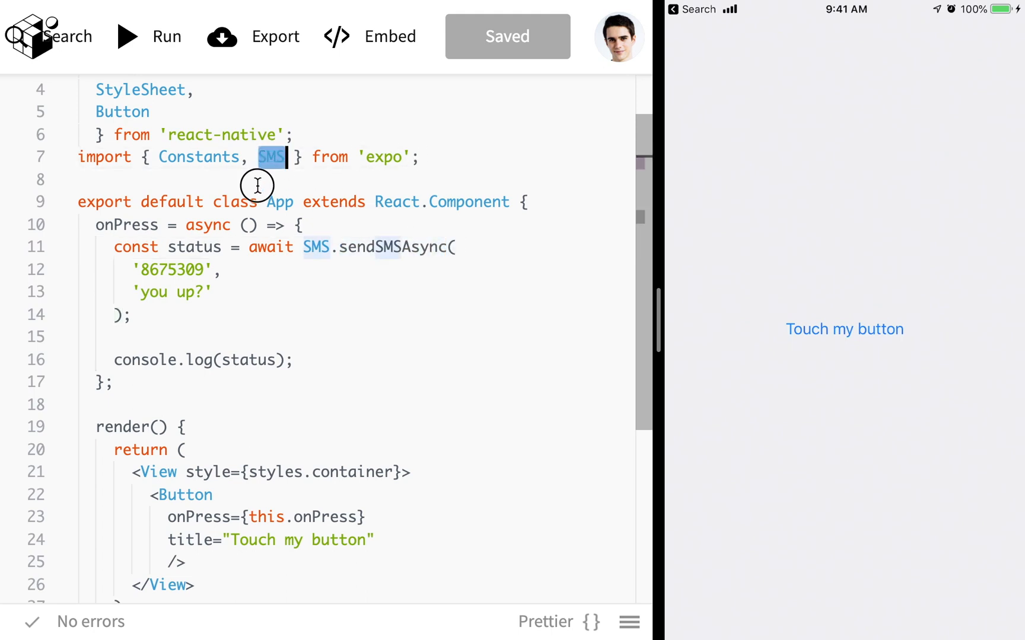
- Type and discard a temporary import comment, then wrap '8675309' in an array
type("// impor")
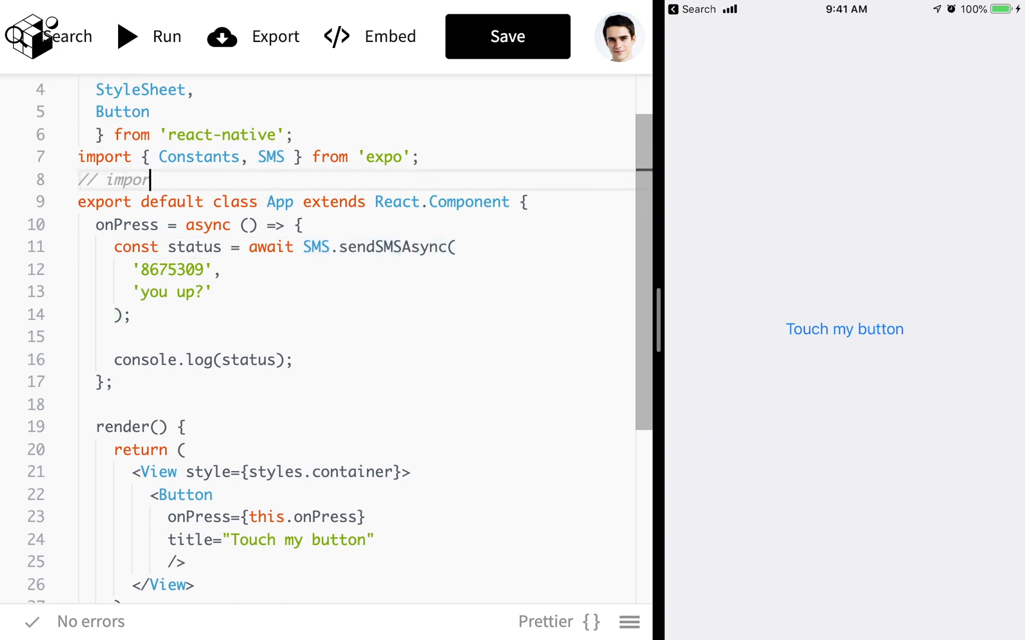
type("{ SMS } f")
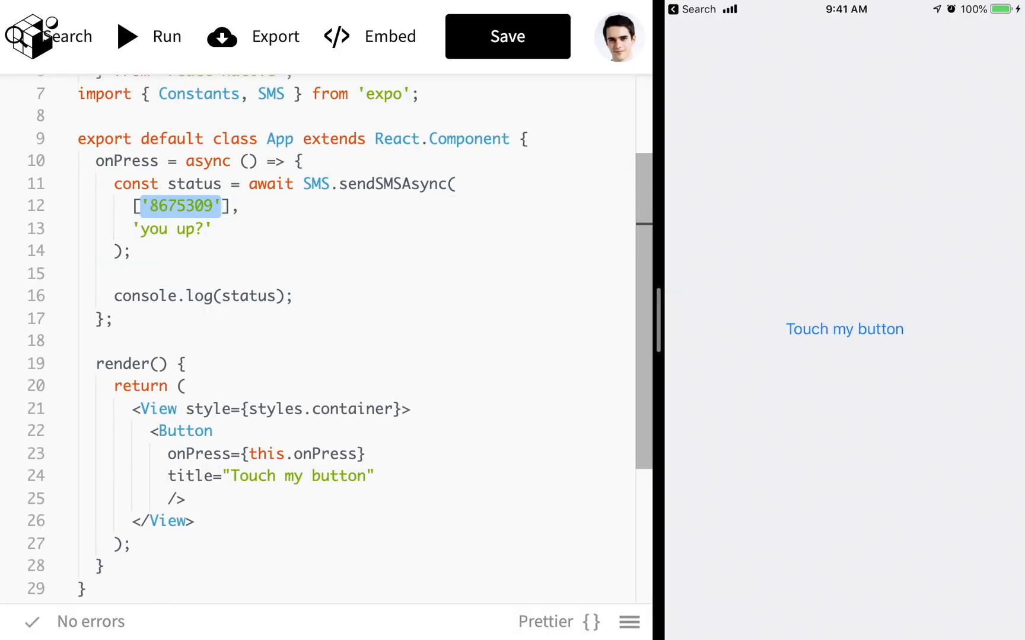
- Add two more '8675309' recipients, trigger the group MMS draft, and dismiss it
type(", '8675309', '8675309'")
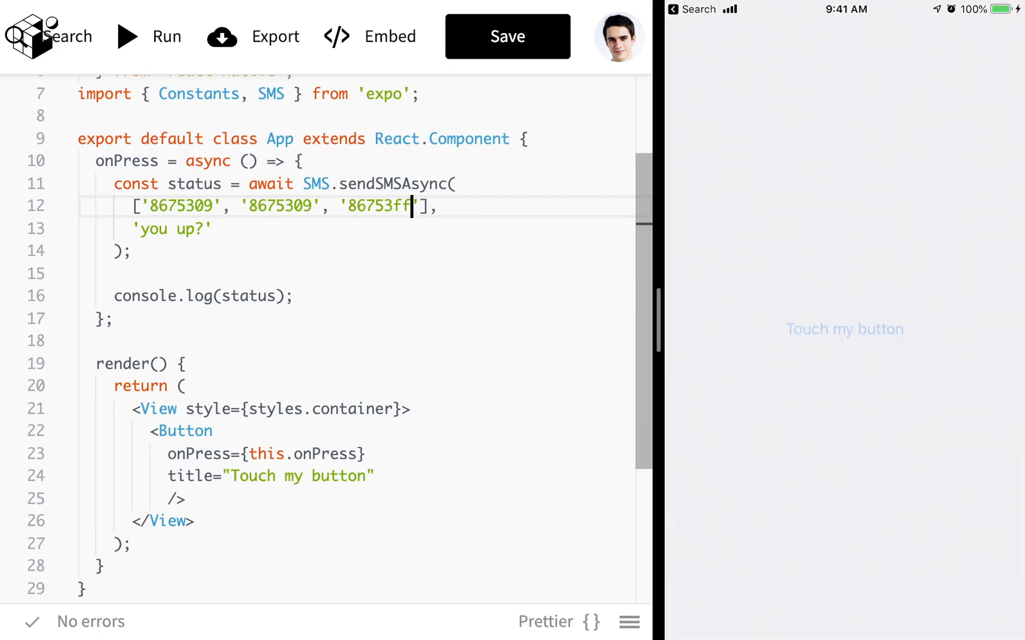
left_click(845, 329)
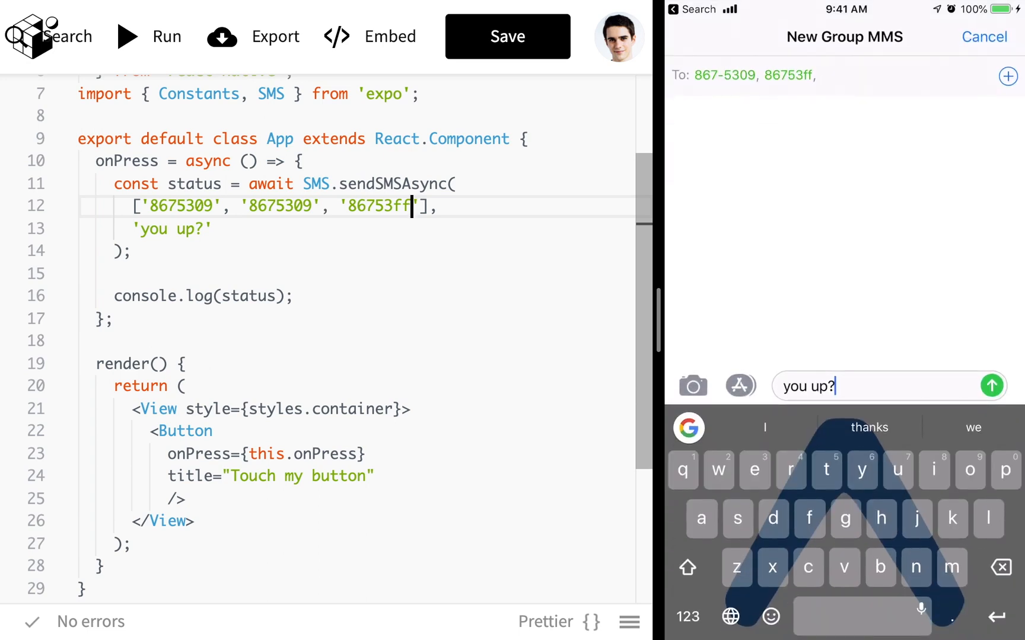
double_click(279, 206)
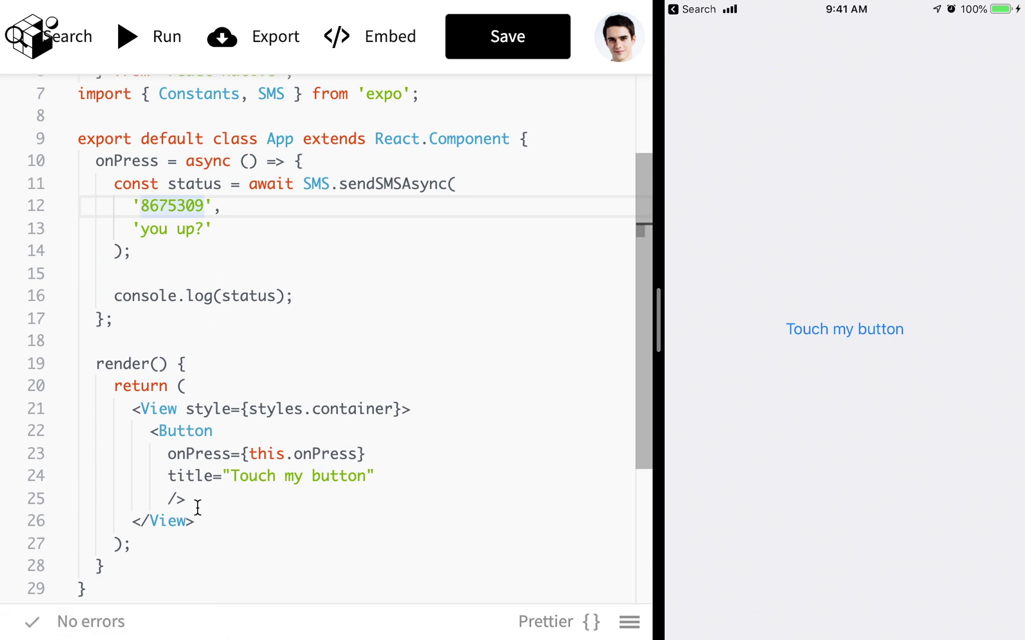
- Check the logs, then change status to const { result } and log result
left_click(89, 621)
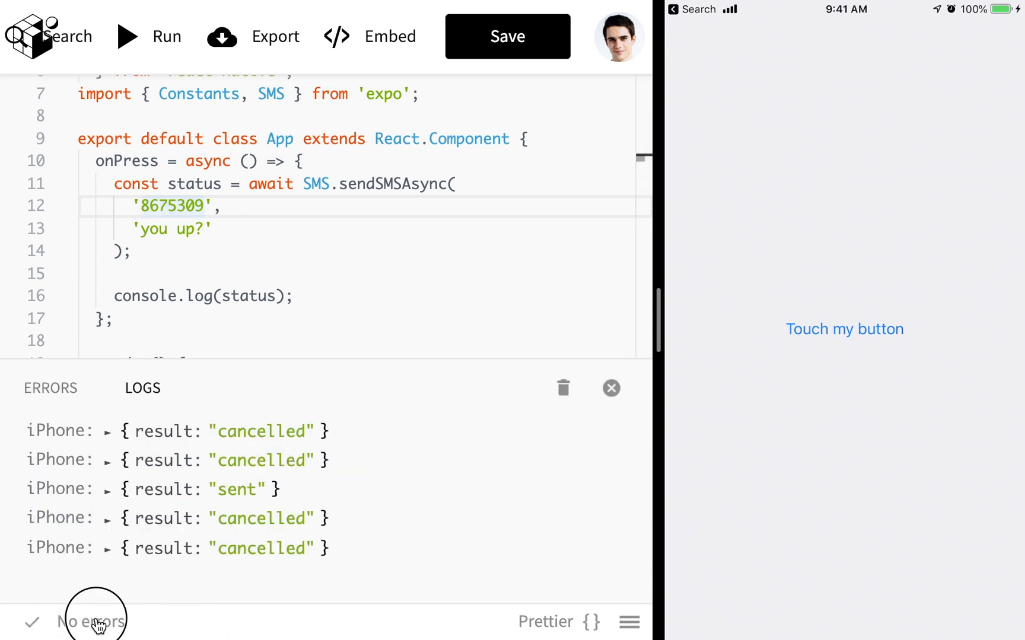
left_click(612, 389)
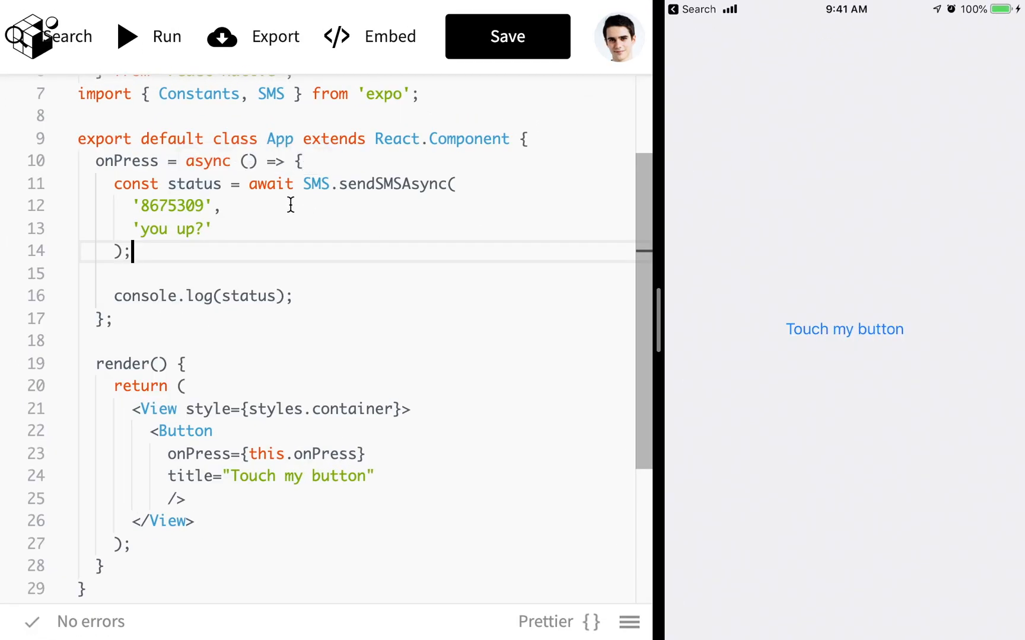
mouse_move(233, 184)
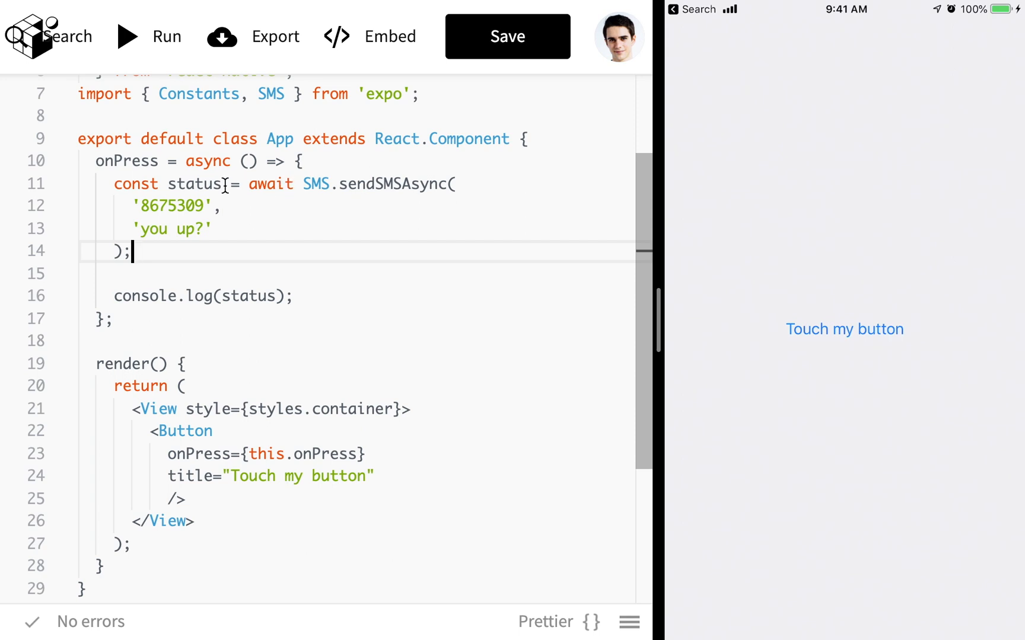
type("{ res }")
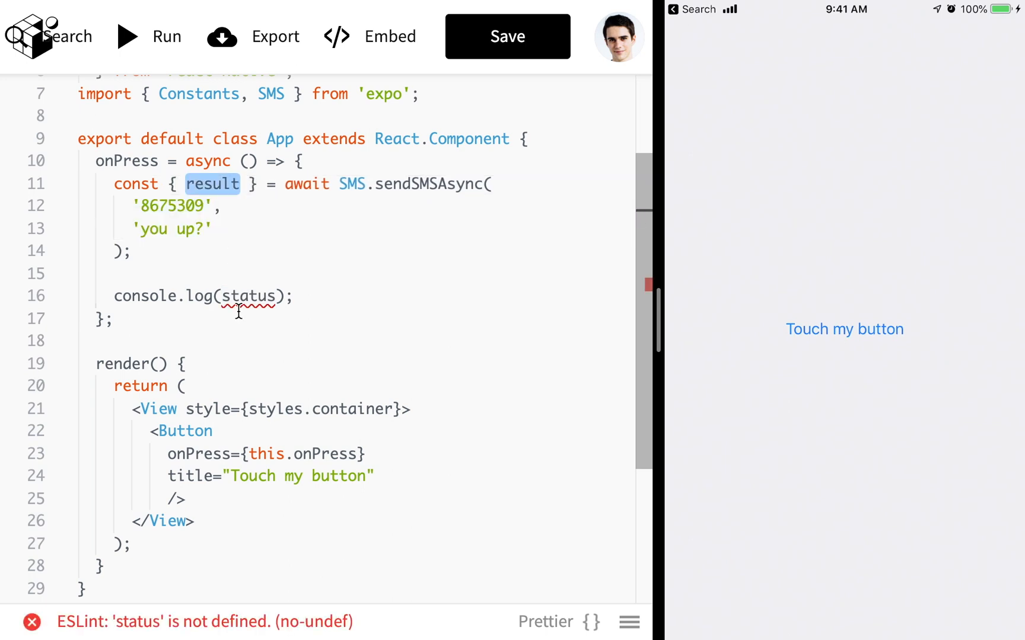
type("result")
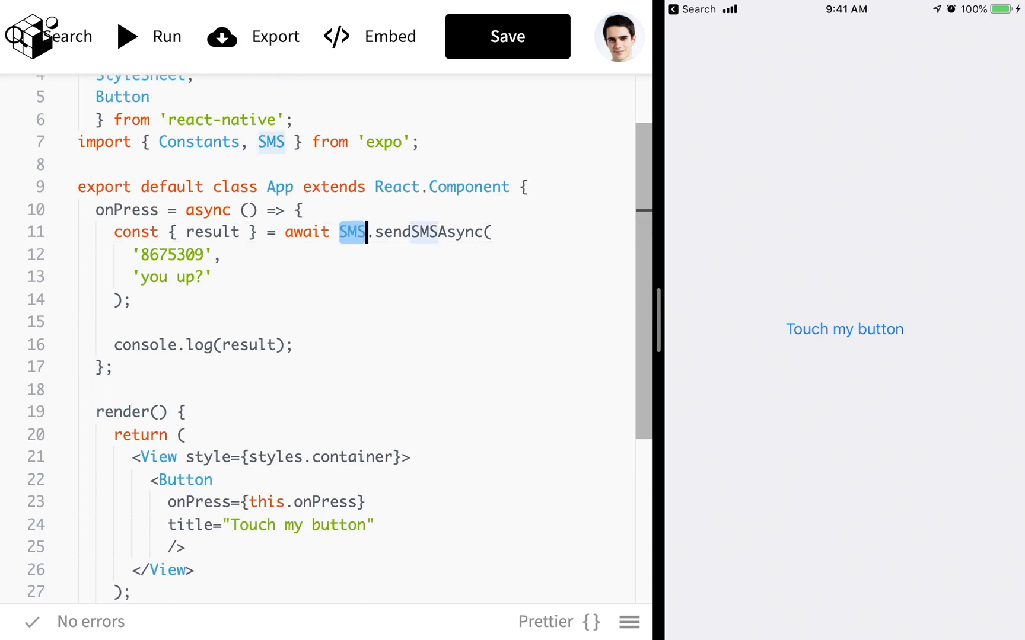
- Add an if (await SMS.isAvailableAsync()) check with alert("Hey") before sendSMSAsync
type("SMS.sendSMSAsync")
type("SMS.isAvai")
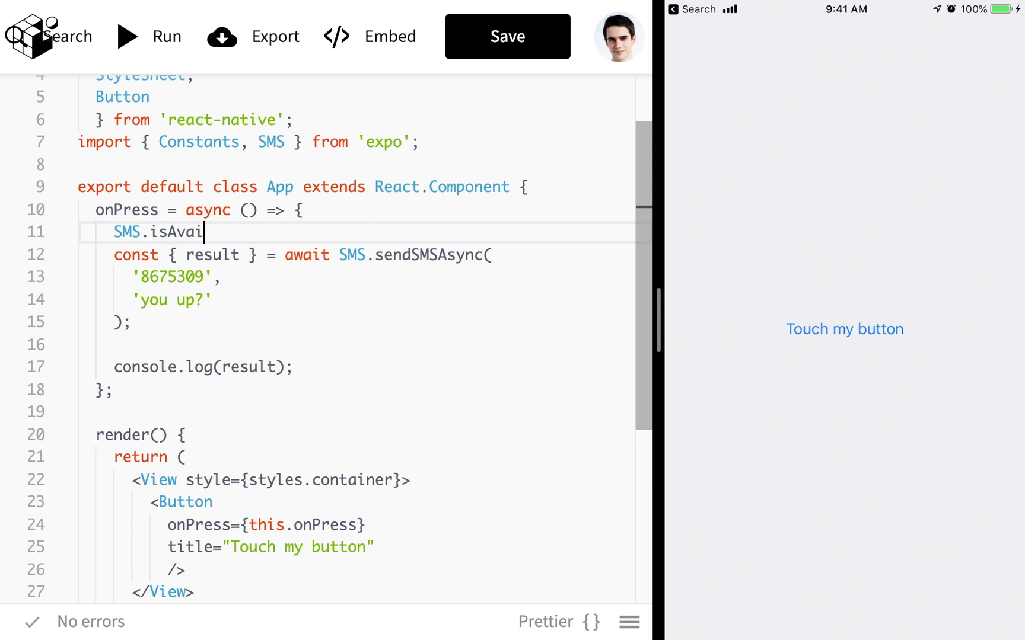
type("lable()")
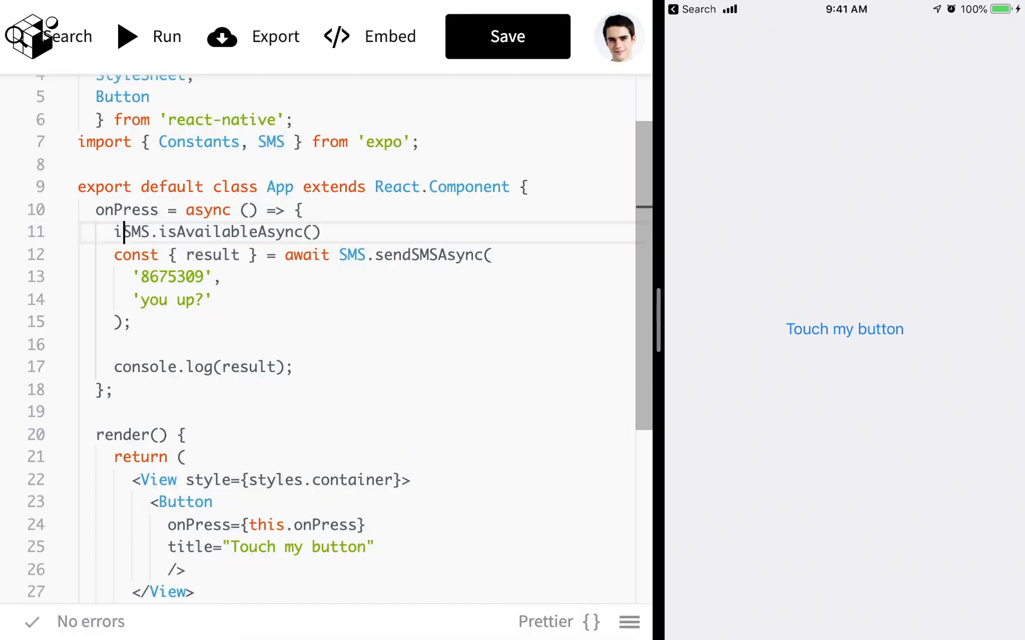
type("if (await")
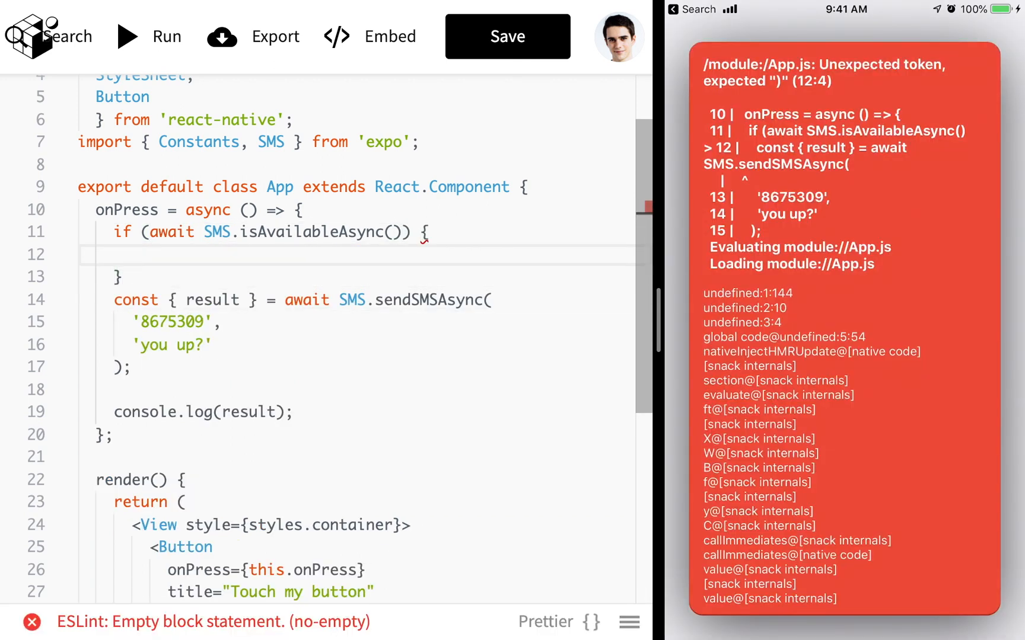
type("alert(\"\")")
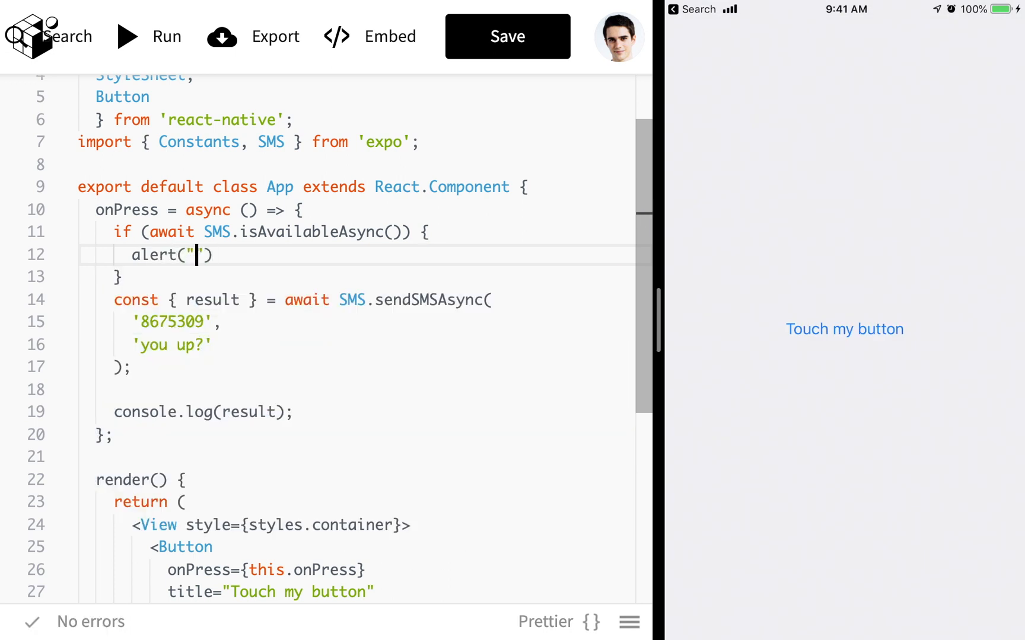
type("Hey")
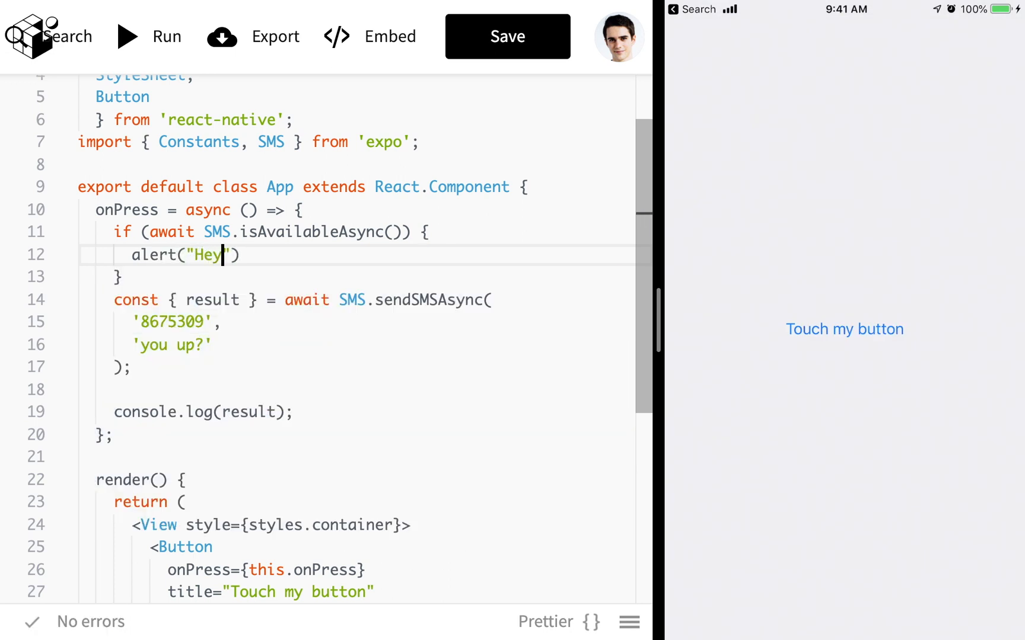
- Press Touch my button, accept the 'Hey' alert, and open the 'you up?' draft
left_click(844, 329)
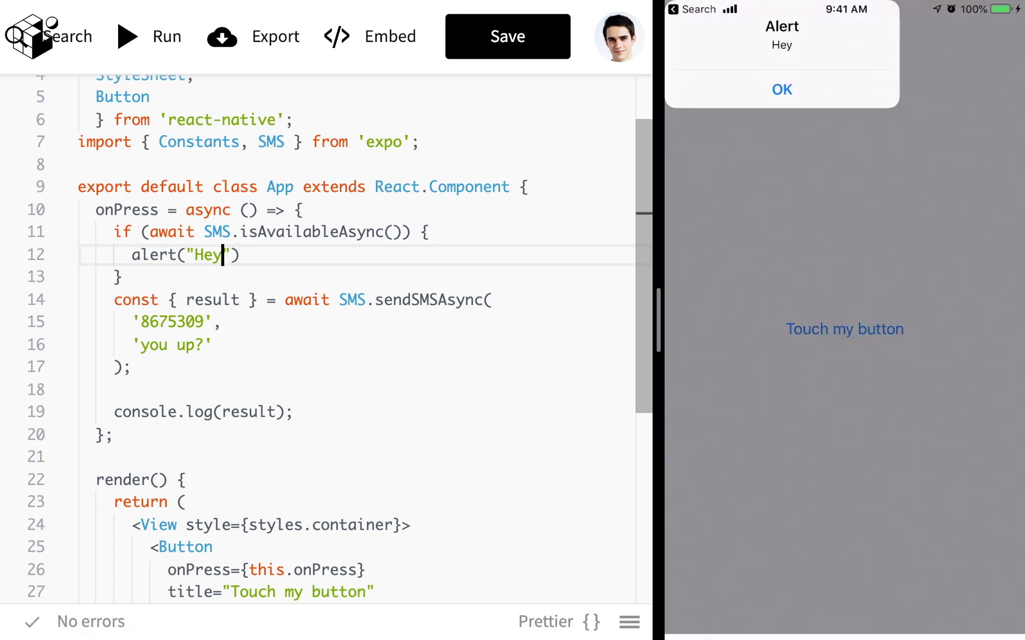
left_click(781, 89)
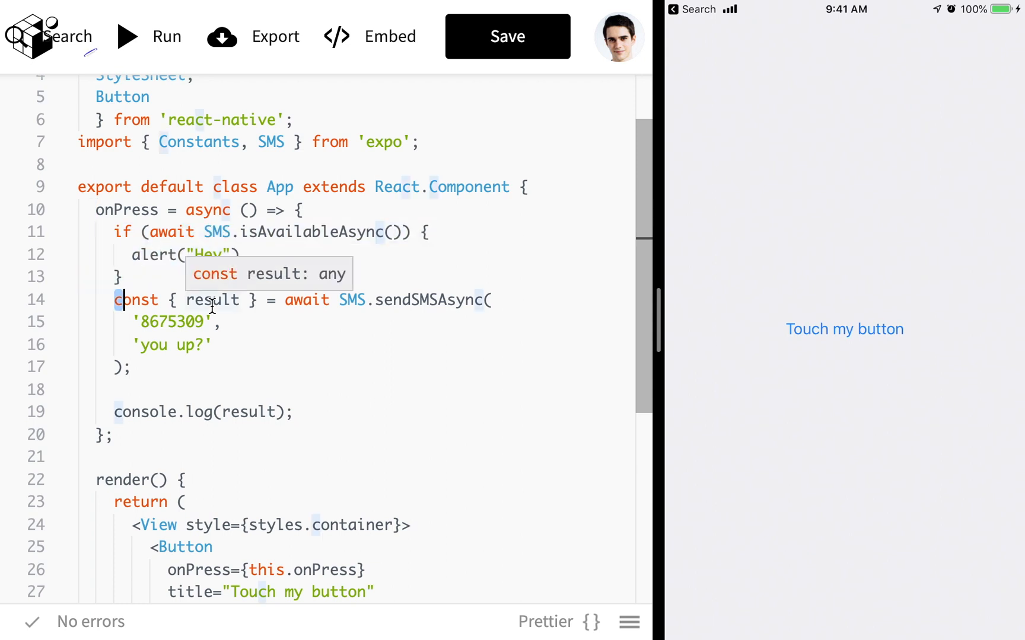
left_click(844, 329)
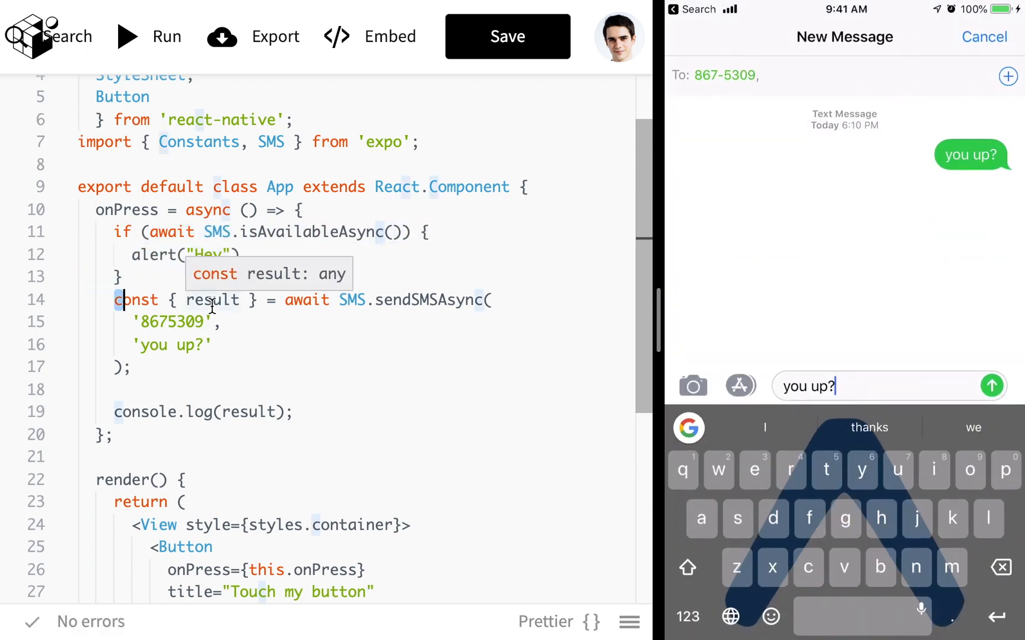